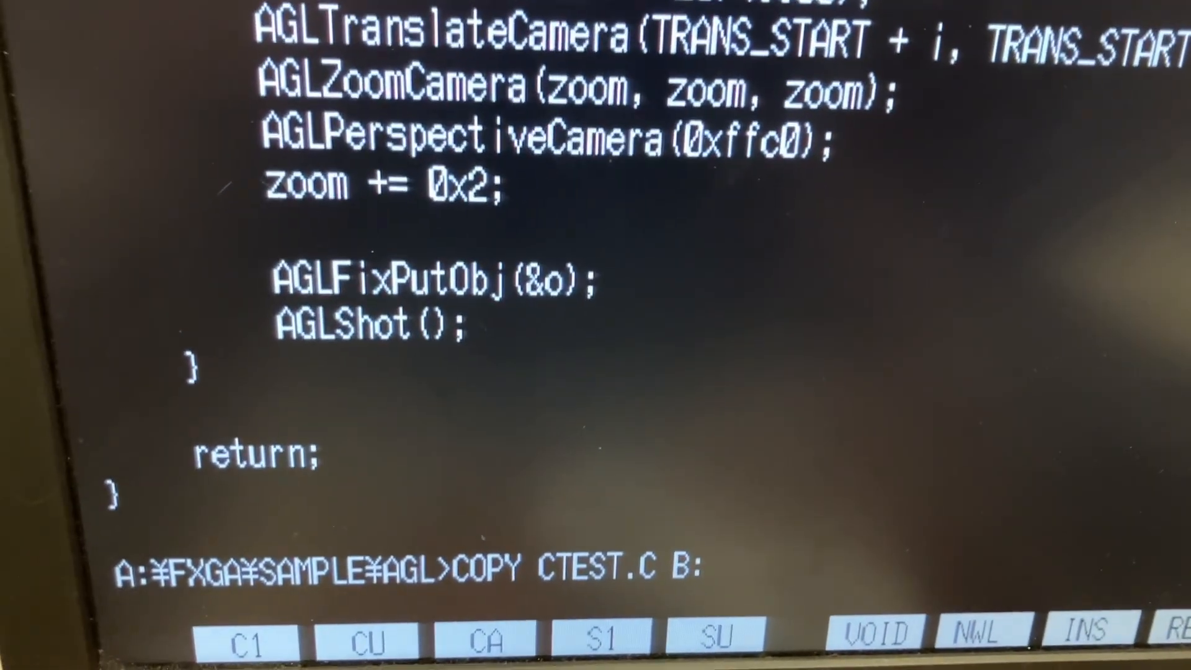
- Copy CTEST.C to the floppy with COPY CTEST.C B:, then switch to drive B
{"action": "key", "text": "Return"}
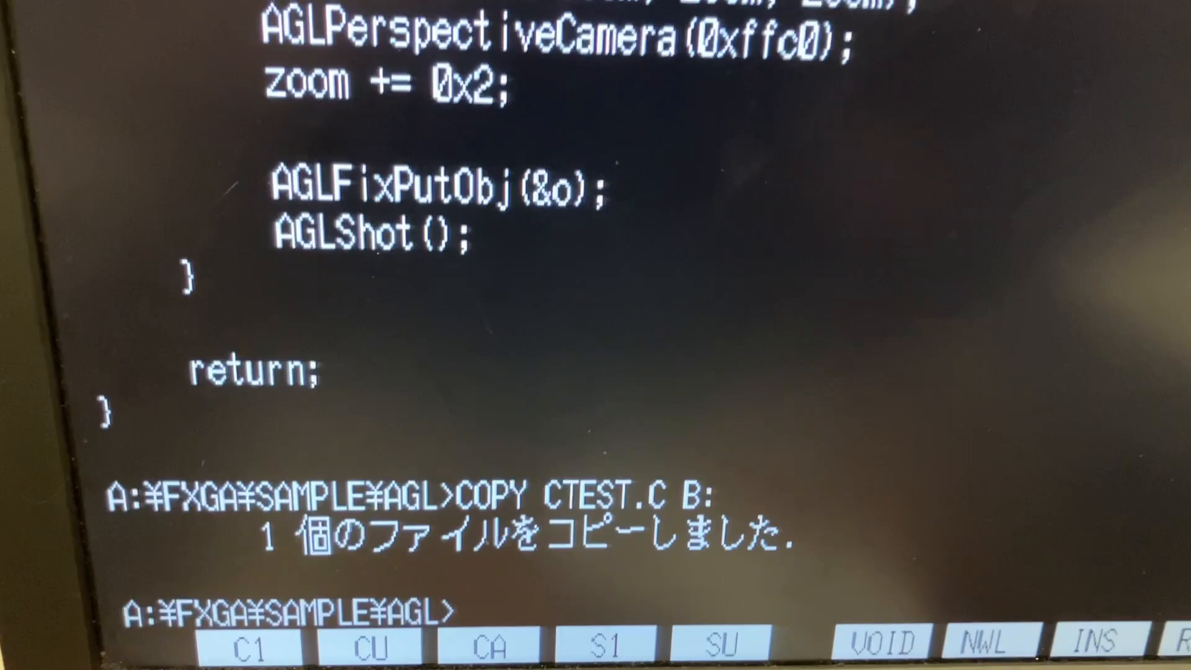
{"action": "type", "text": "B"}
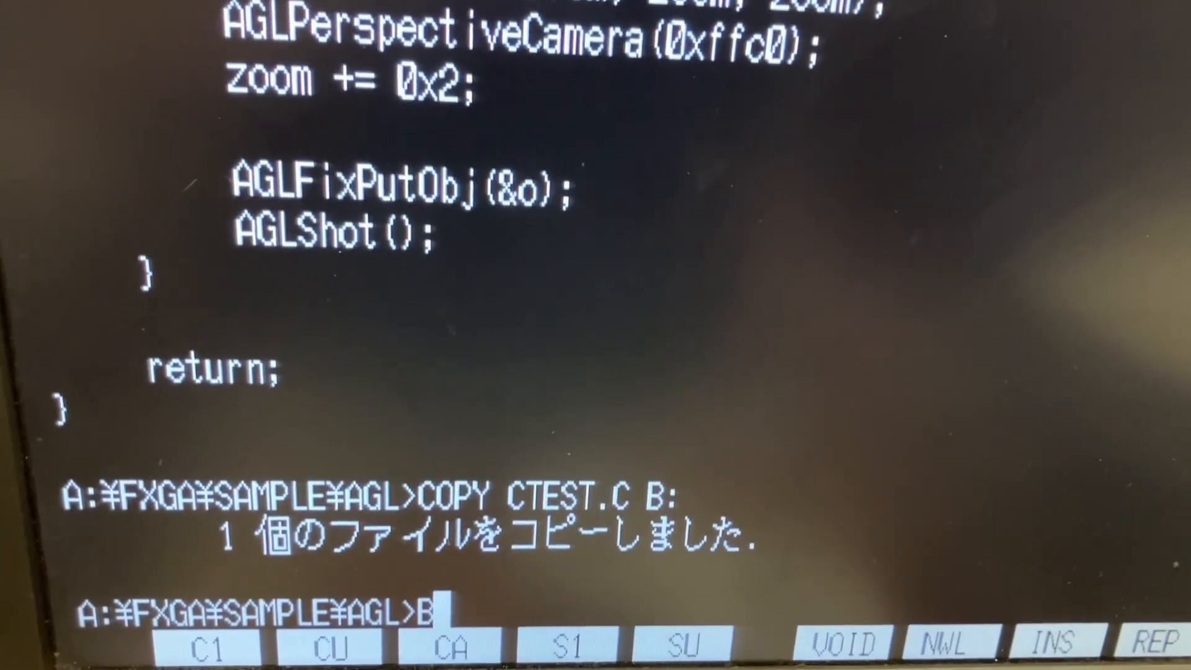
{"action": "key", "text": "Return"}
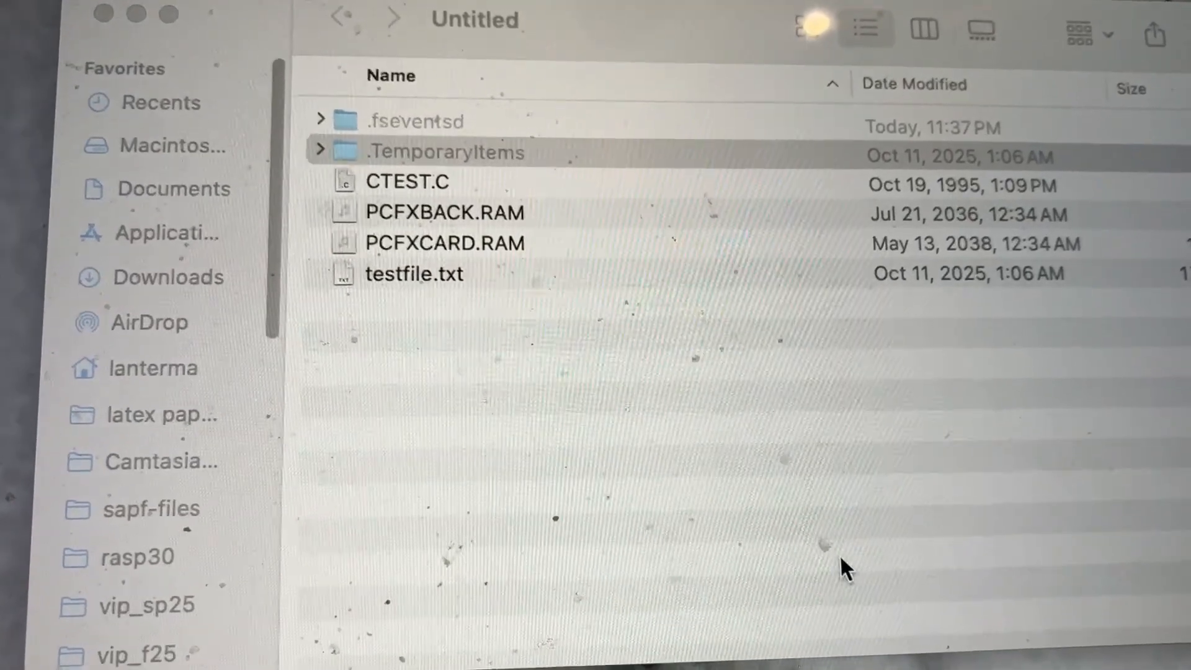
- Select CTEST.C in the floppy's Finder list
{"action": "left_click", "coordinate": [408, 180]}
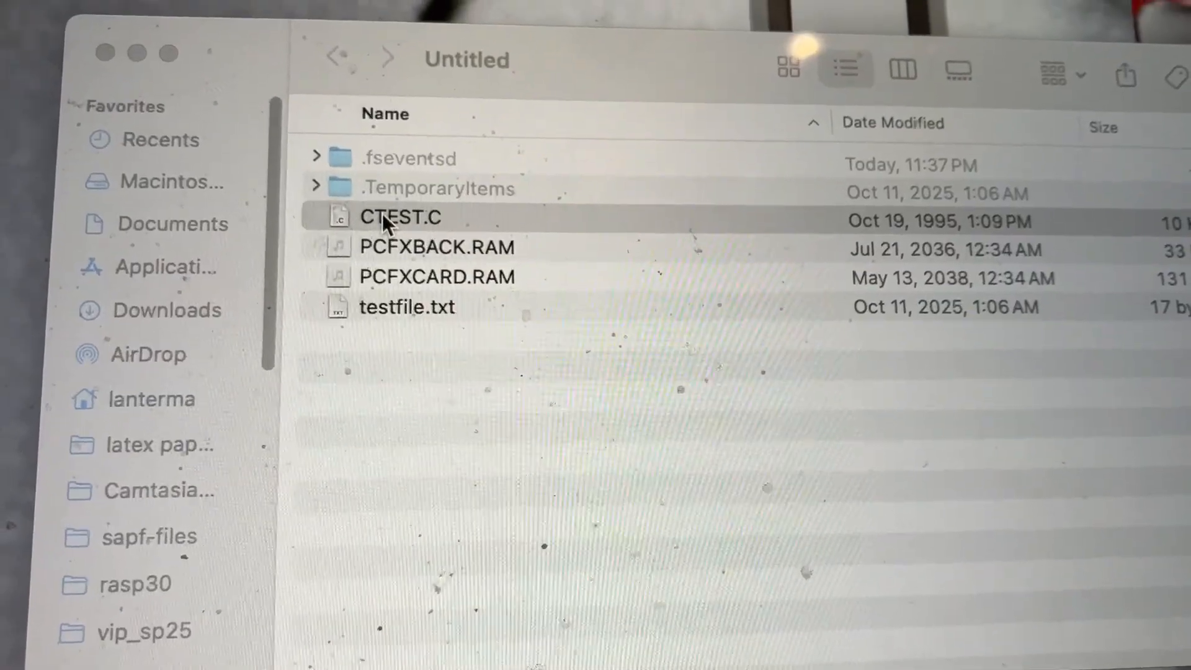
- Open CTEST.C in Xcode and scroll through the AGL source down to the camera loops
{"action": "double_click", "coordinate": [400, 217]}
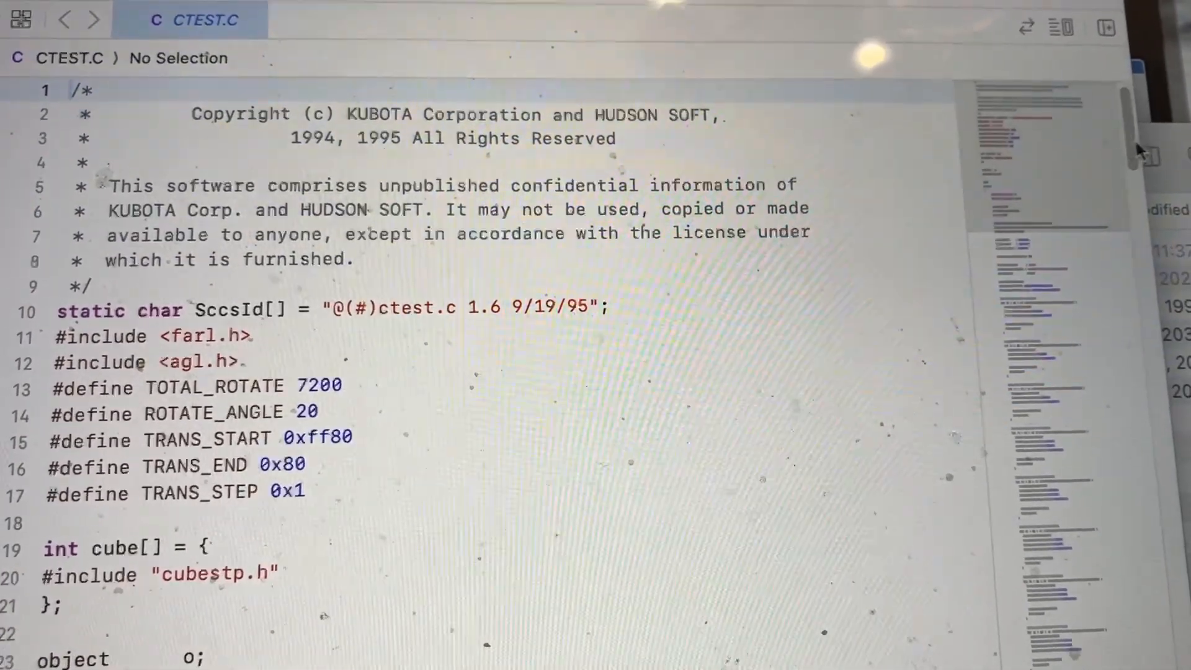
{"action": "scroll", "scroll_direction": "down", "scroll_amount": 3}
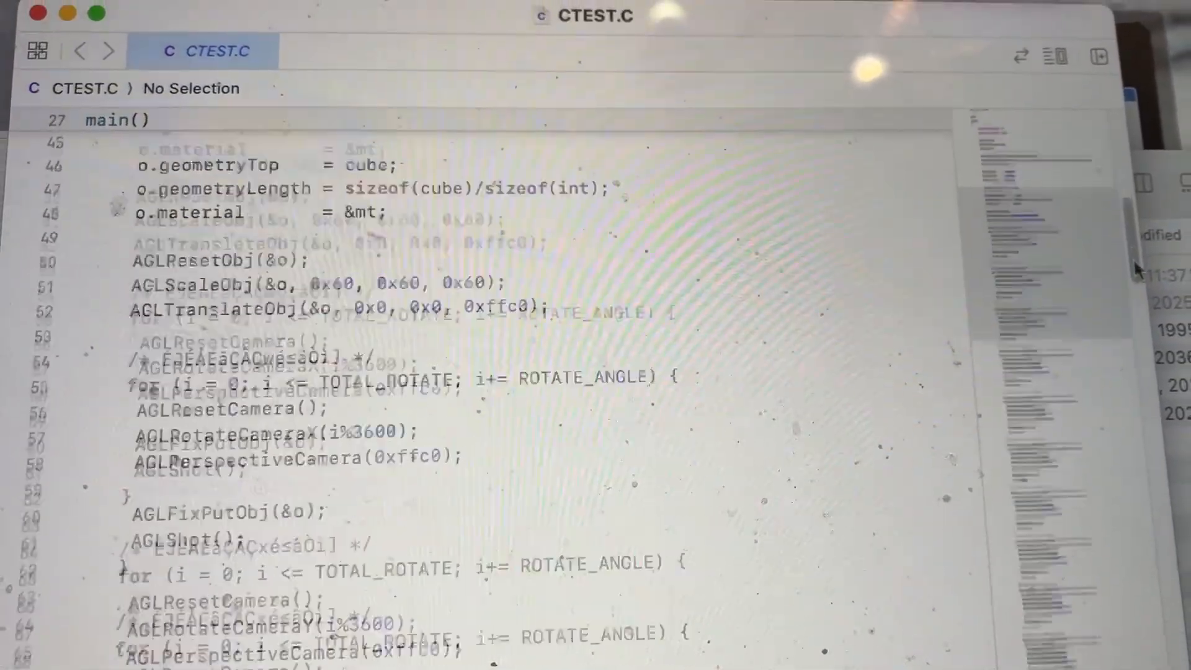
{"action": "scroll", "scroll_direction": "down", "scroll_amount": 3}
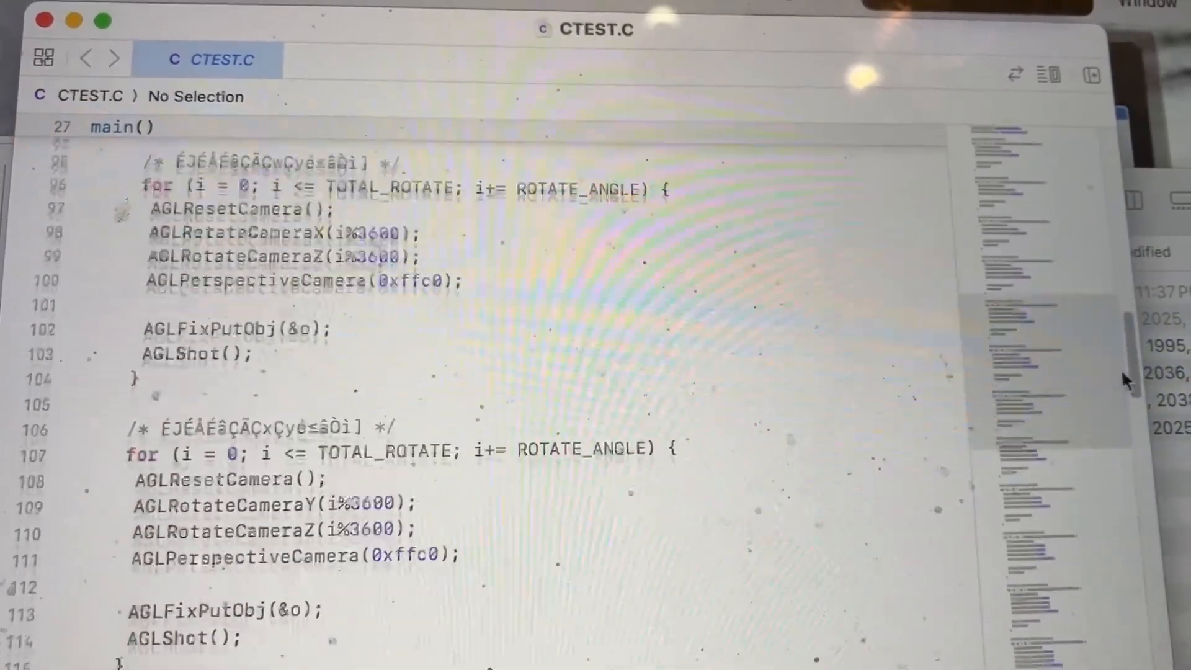
{"action": "scroll", "scroll_direction": "down", "scroll_amount": 3}
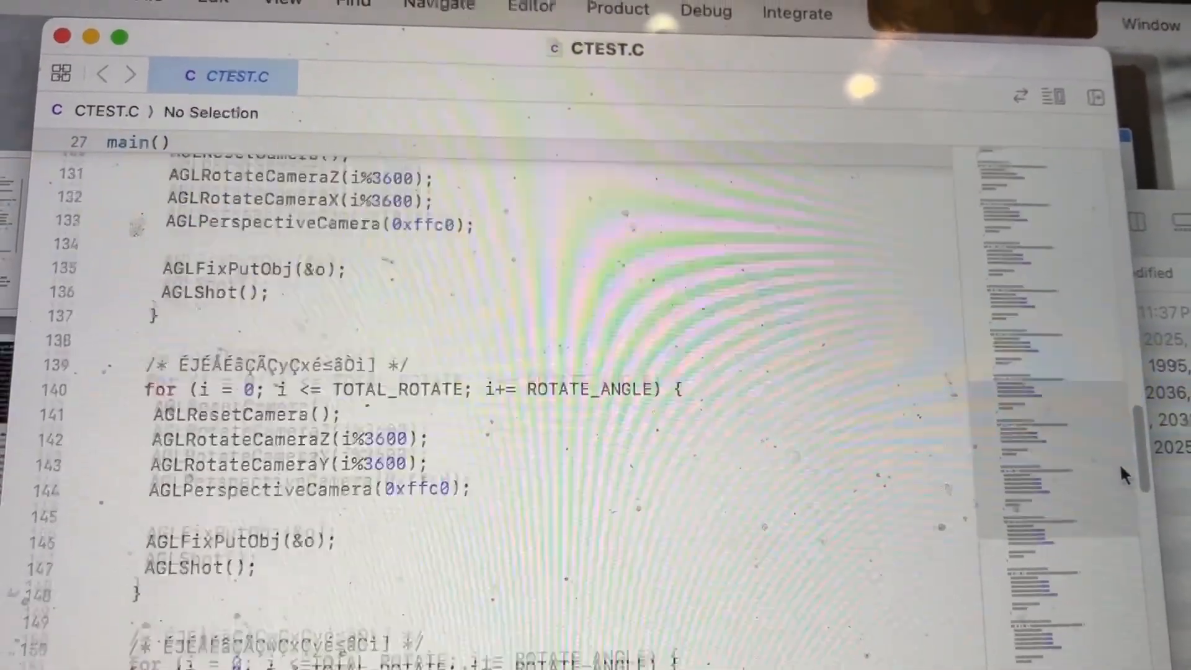
{"action": "scroll", "scroll_direction": "down", "scroll_amount": 3}
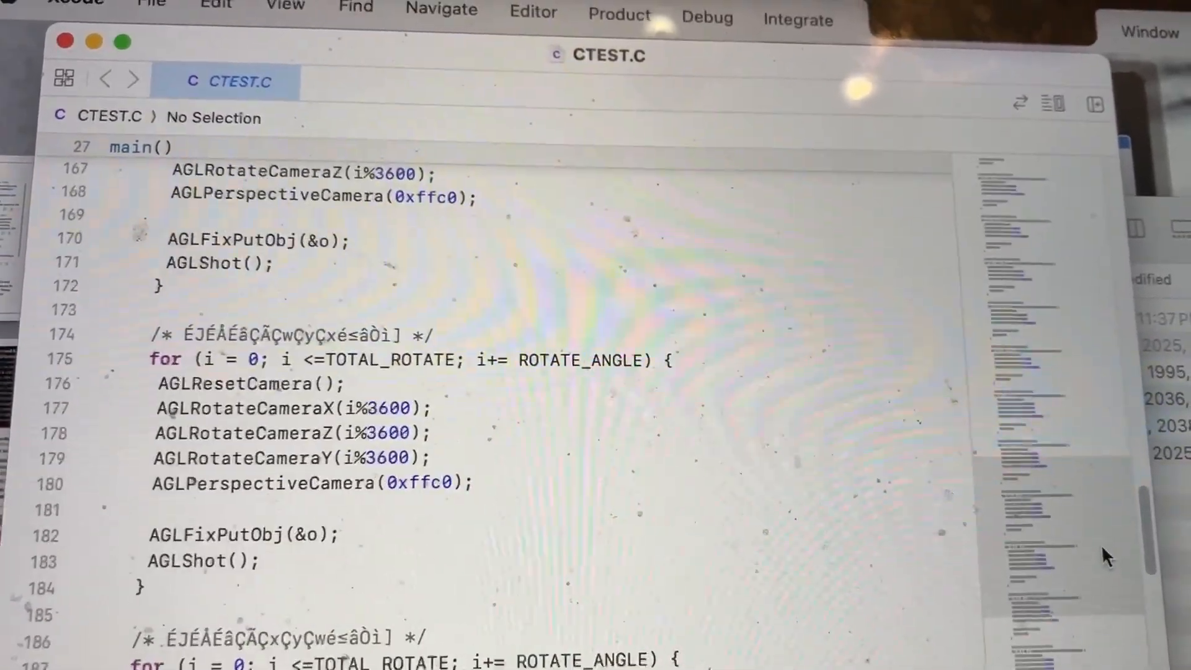
{"action": "scroll", "scroll_direction": "down", "scroll_amount": 3}
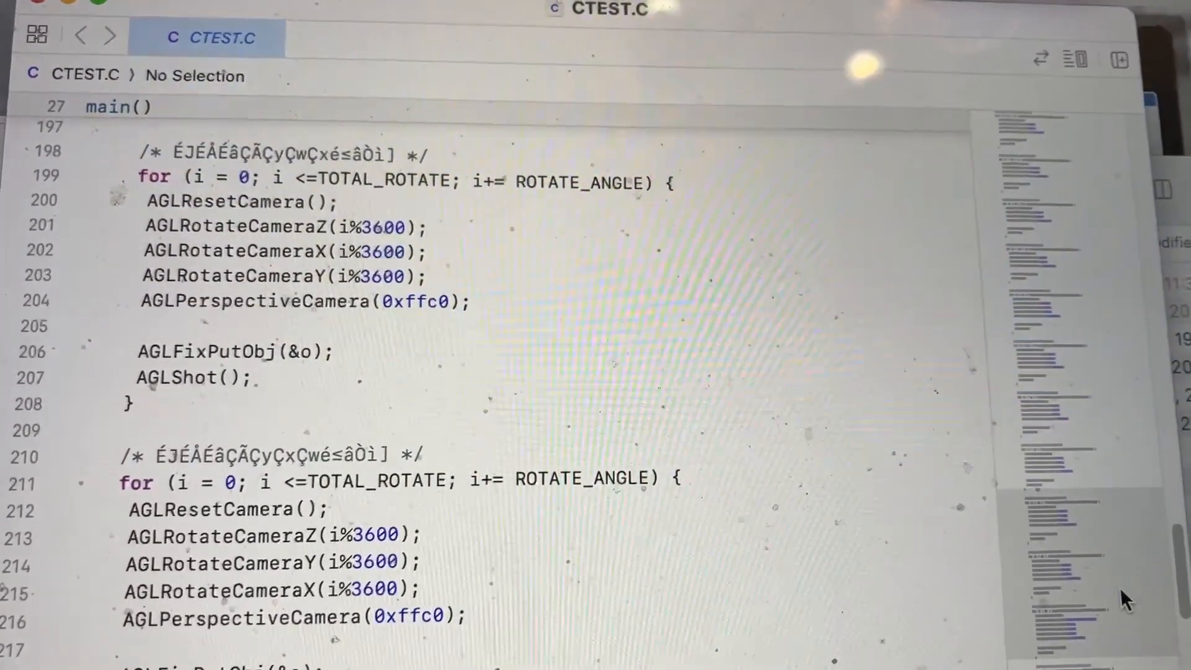
{"action": "scroll", "scroll_direction": "up", "scroll_amount": 3}
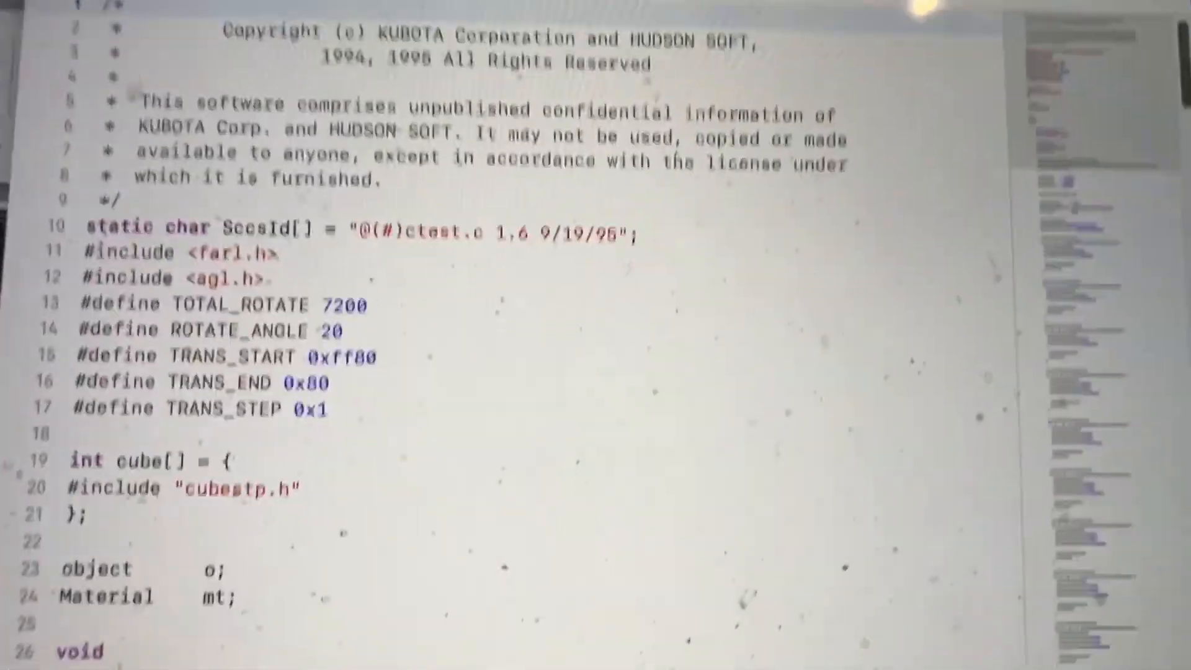